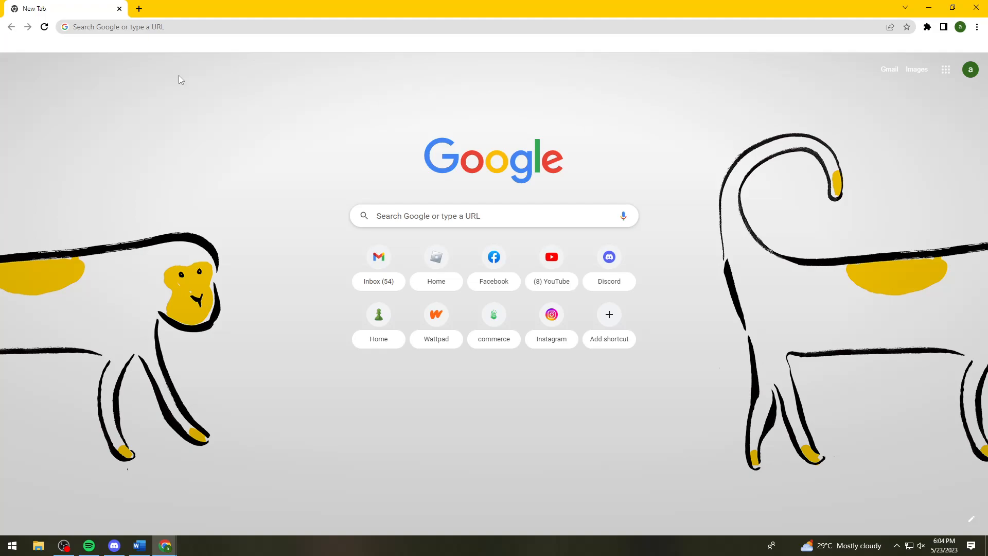
{"action": "mouse_move", "coordinate": [298, 126]}
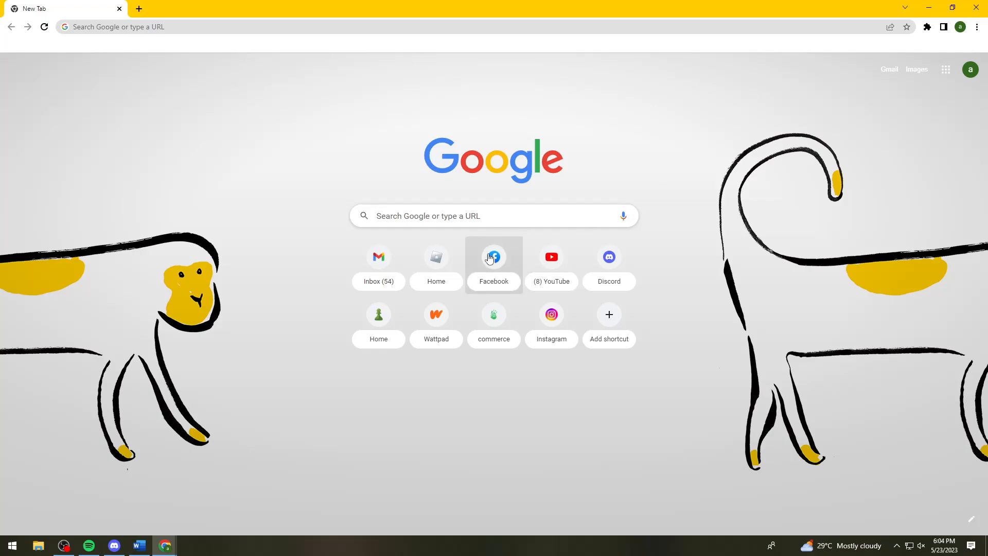
Open facebook.com from the Facebook shortcut tile on the New Tab page
{"action": "left_click", "coordinate": [494, 257]}
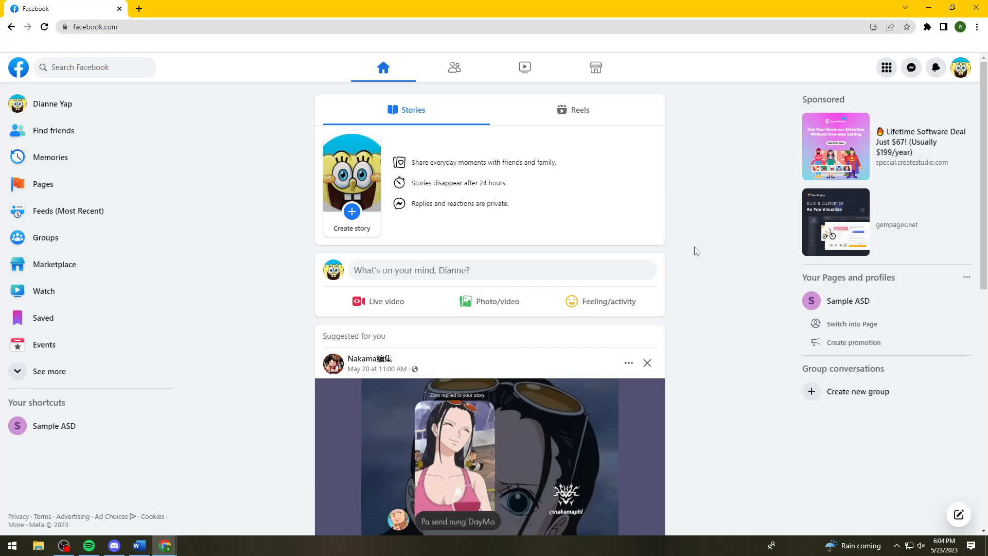
{"action": "mouse_move", "coordinate": [716, 264]}
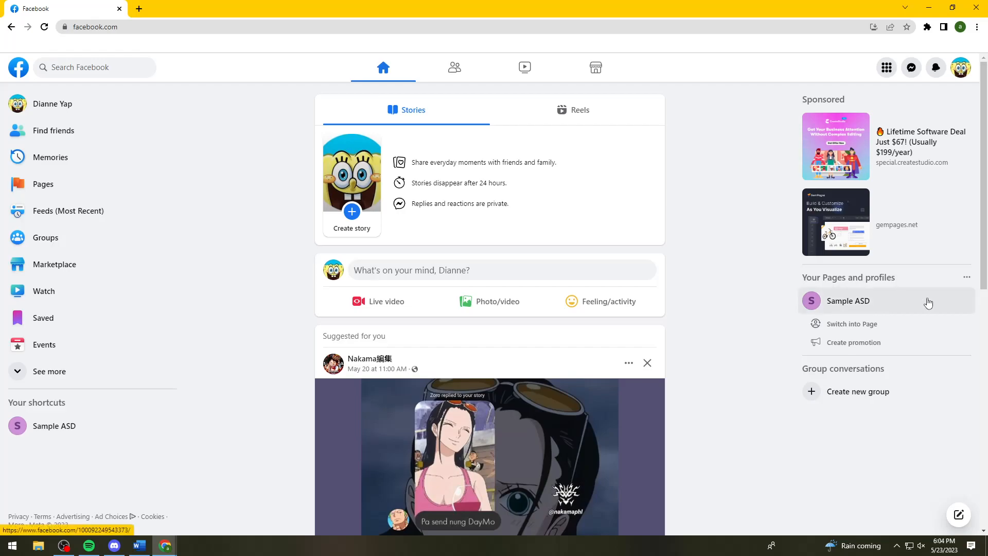
Open the Sample ASD Page from your Pages and start switching into it
{"action": "left_click", "coordinate": [848, 301]}
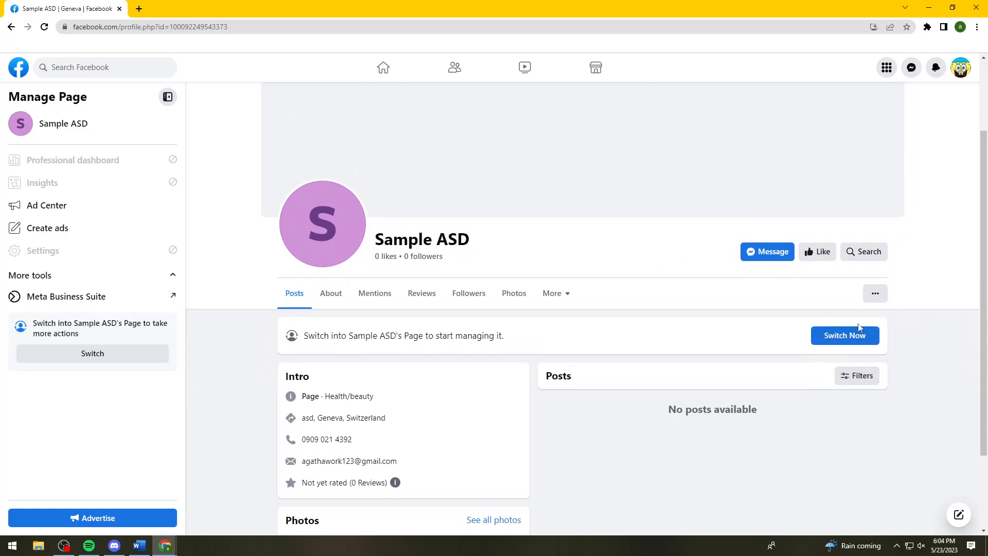
{"action": "mouse_move", "coordinate": [856, 345]}
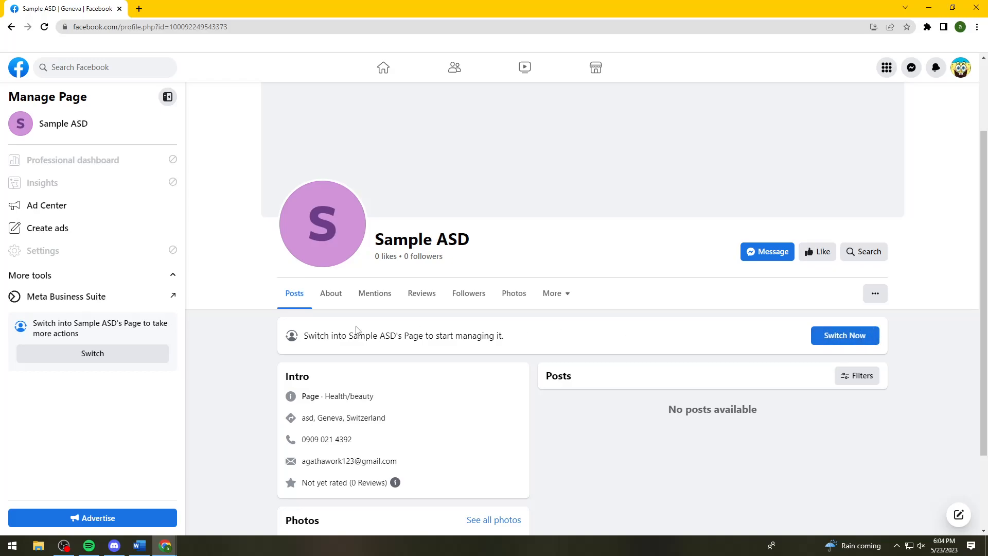
{"action": "mouse_move", "coordinate": [446, 334]}
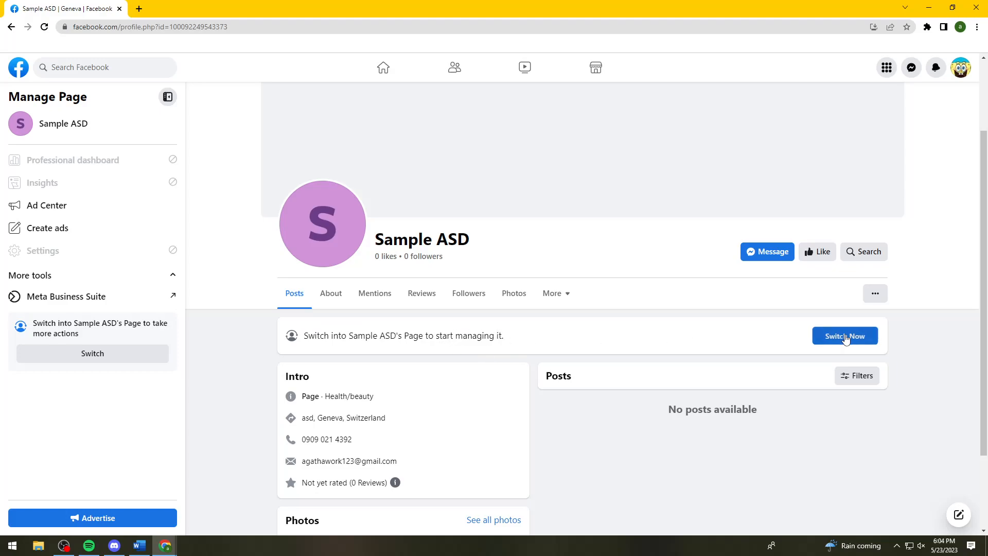
{"action": "left_click", "coordinate": [845, 335]}
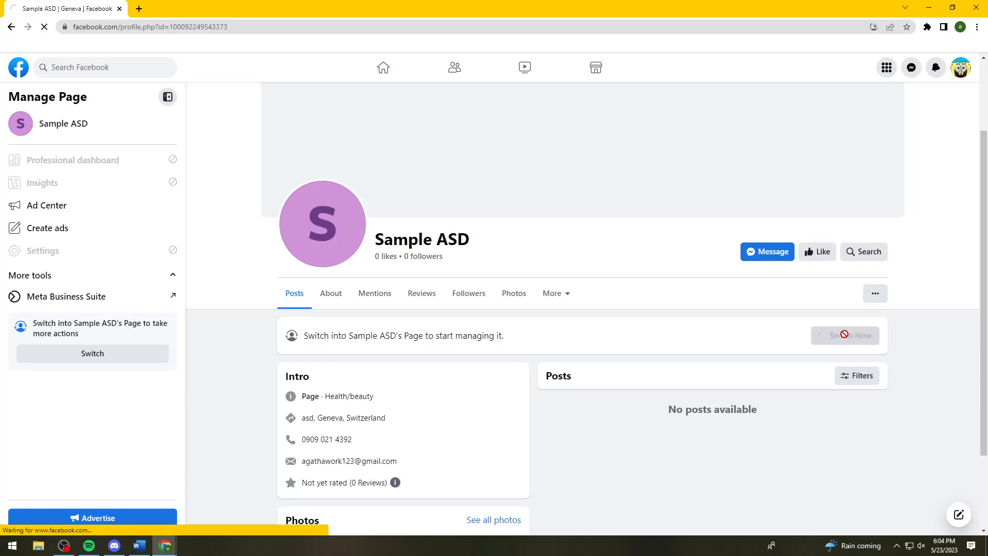
Finish switching into Sample ASD and scroll through its Page management view
{"action": "left_click", "coordinate": [845, 334]}
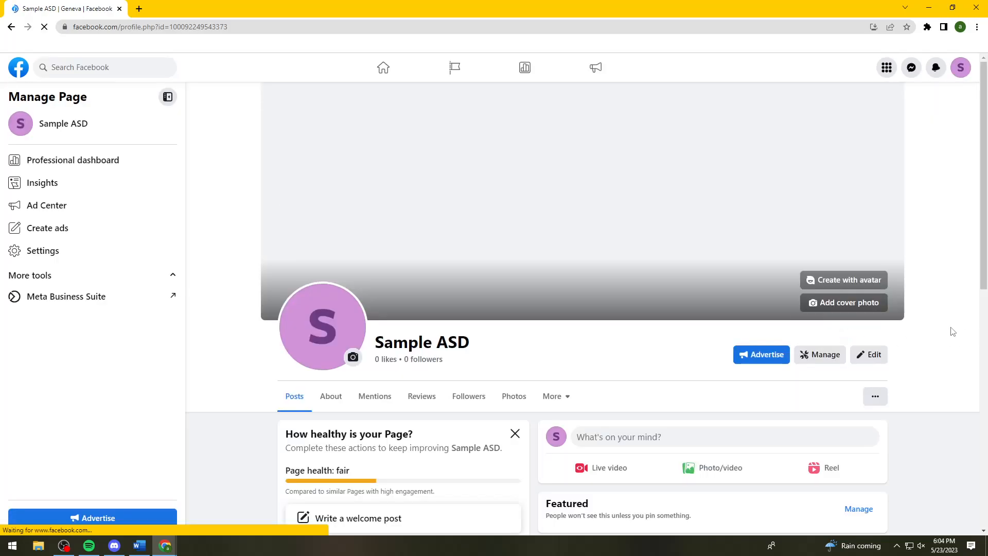
{"action": "scroll", "scroll_direction": "down", "scroll_amount": 3}
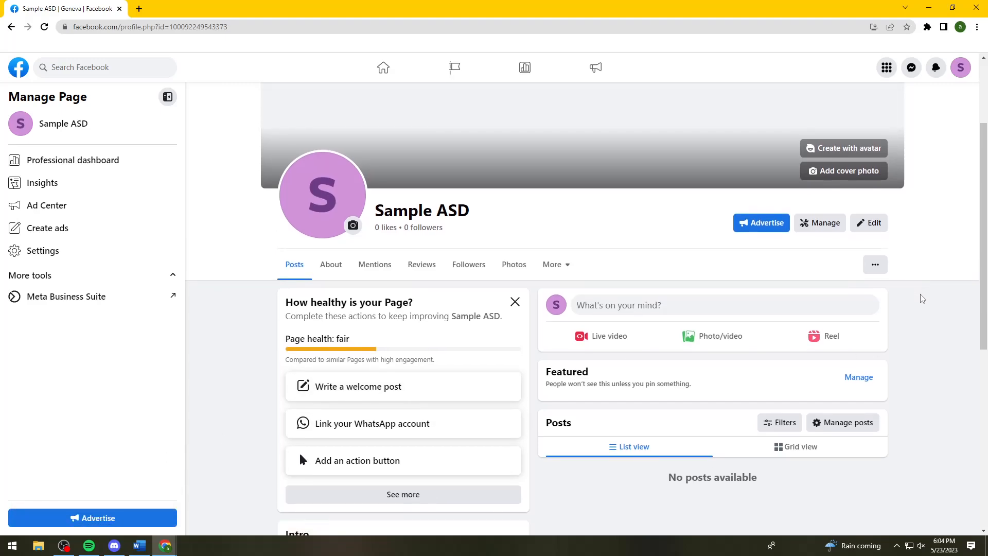
{"action": "mouse_move", "coordinate": [926, 332]}
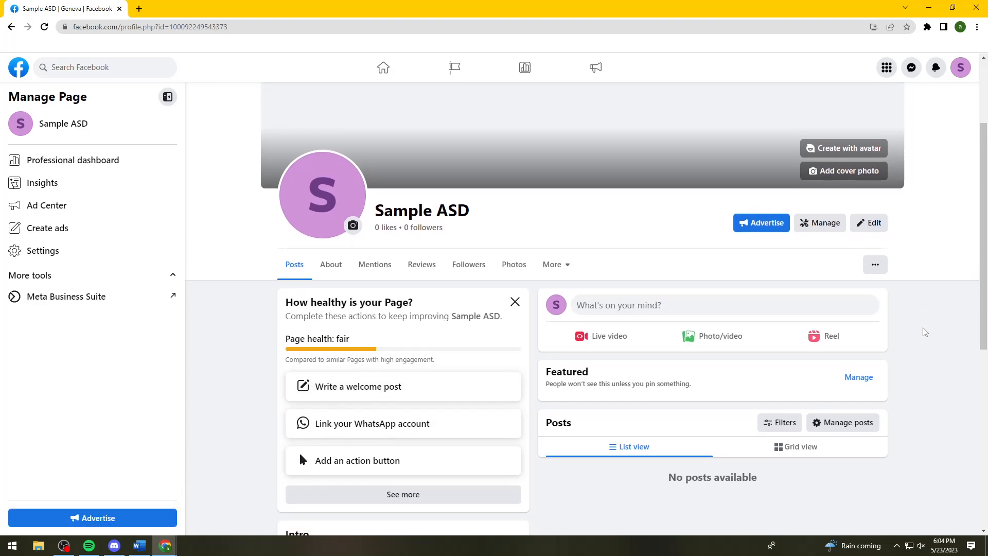
{"action": "scroll", "scroll_direction": "down", "scroll_amount": 3}
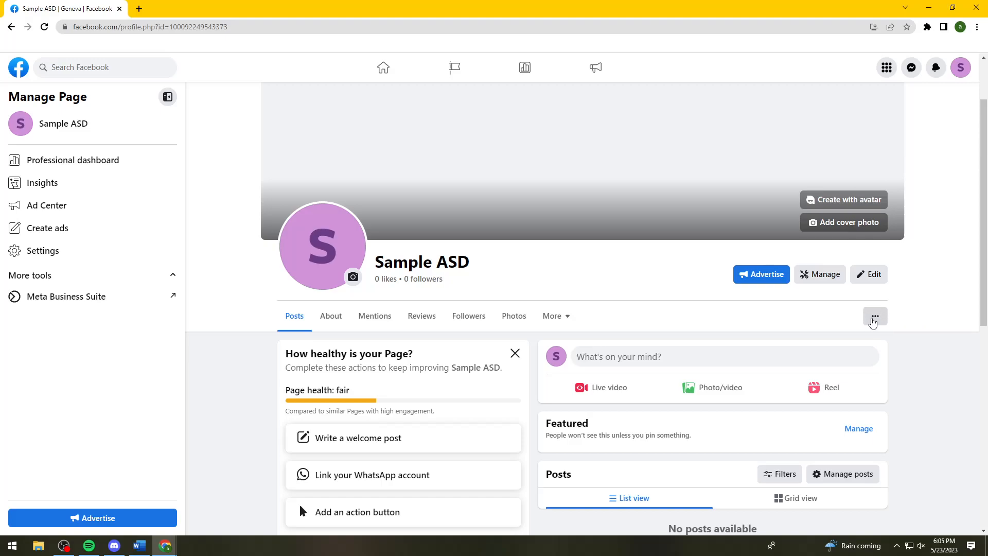
Open the Sample ASD Page's three-dots menu beside the Page tabs
{"action": "left_click", "coordinate": [875, 315]}
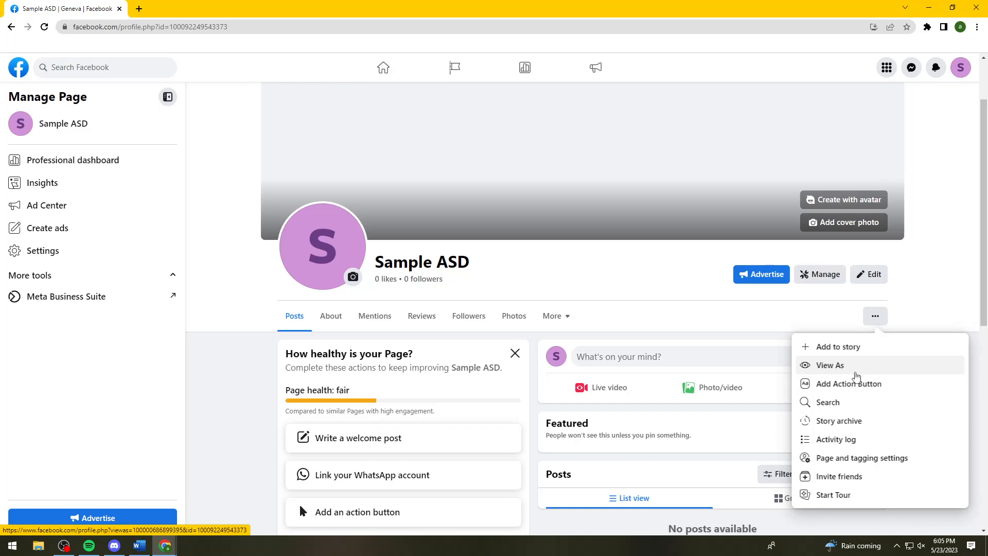
{"action": "mouse_move", "coordinate": [838, 420]}
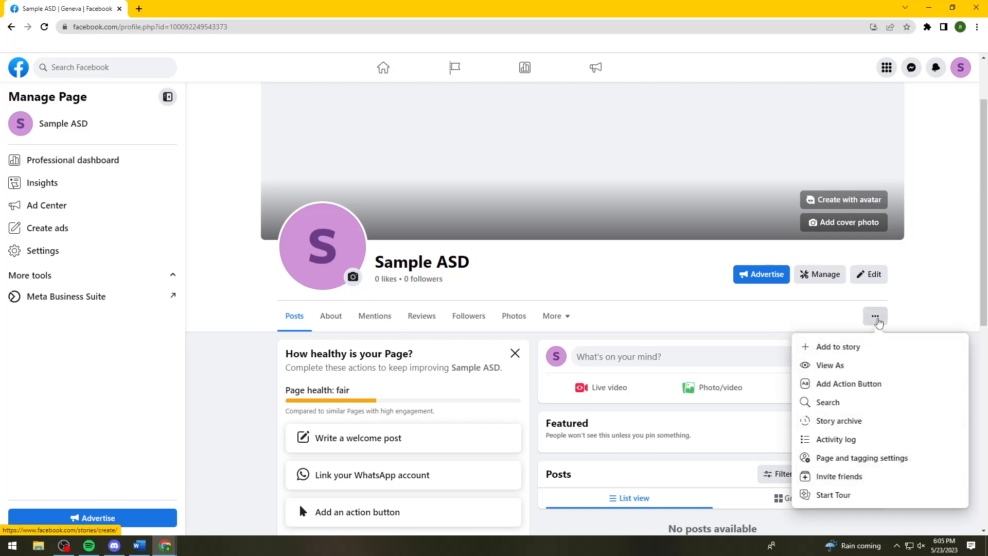
{"action": "mouse_move", "coordinate": [882, 321]}
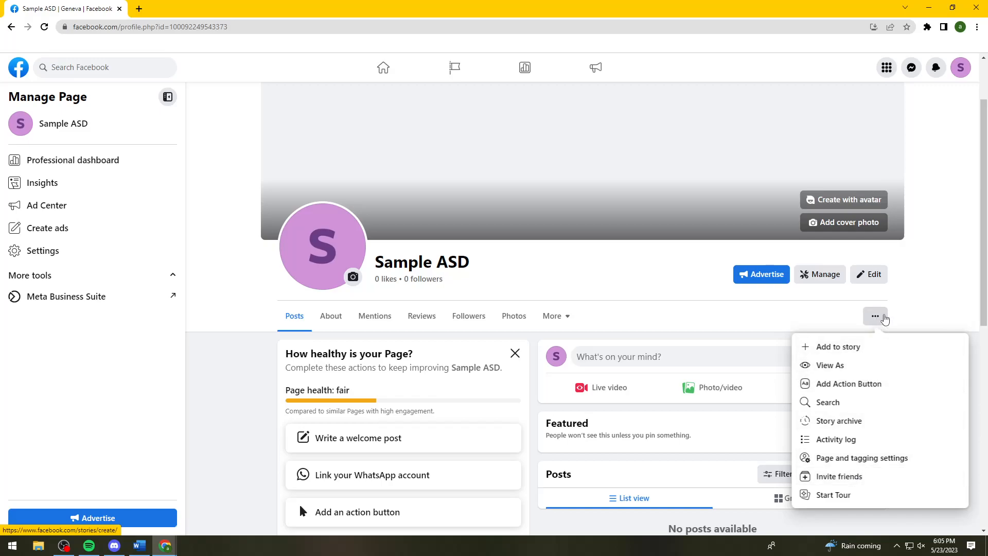